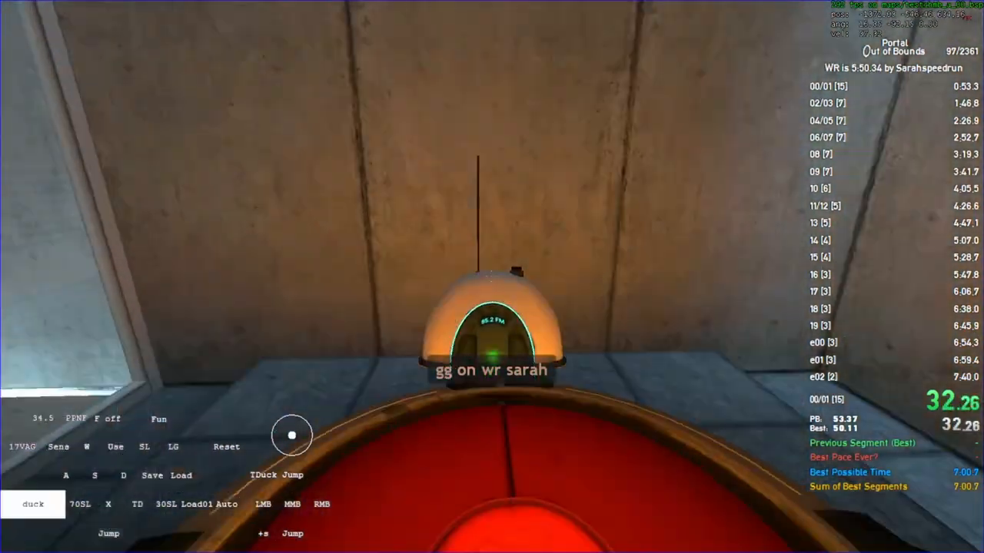
key(s)
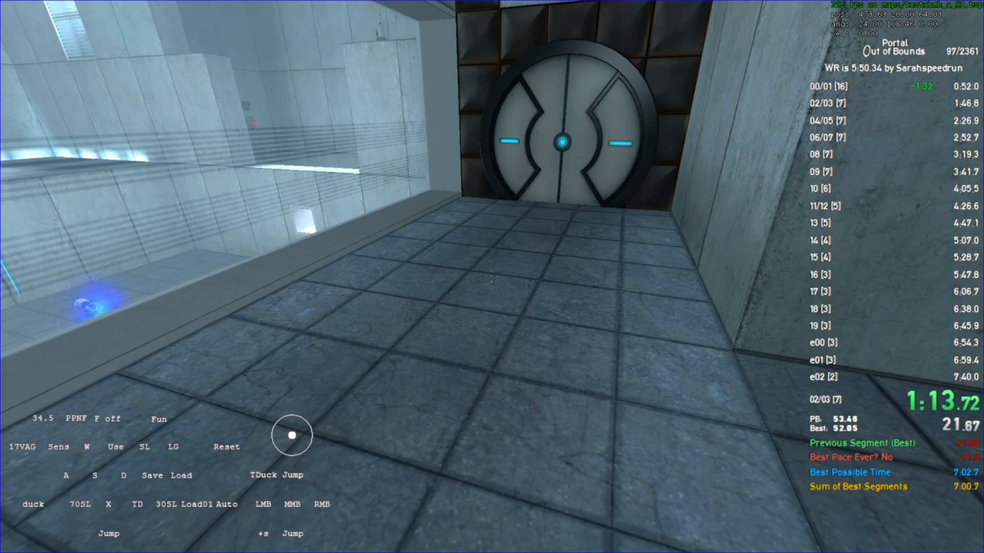
key(d)
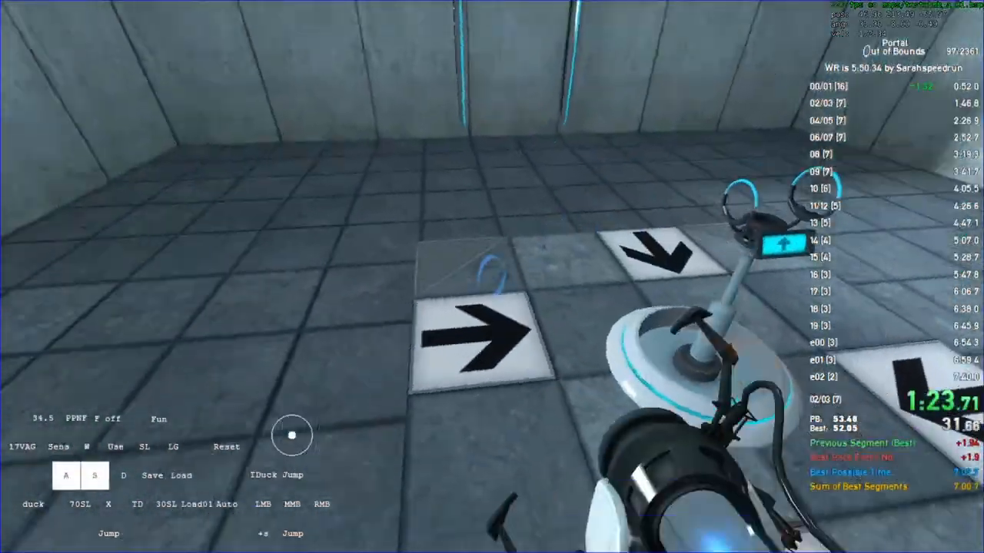
mouse_move(492, 277)
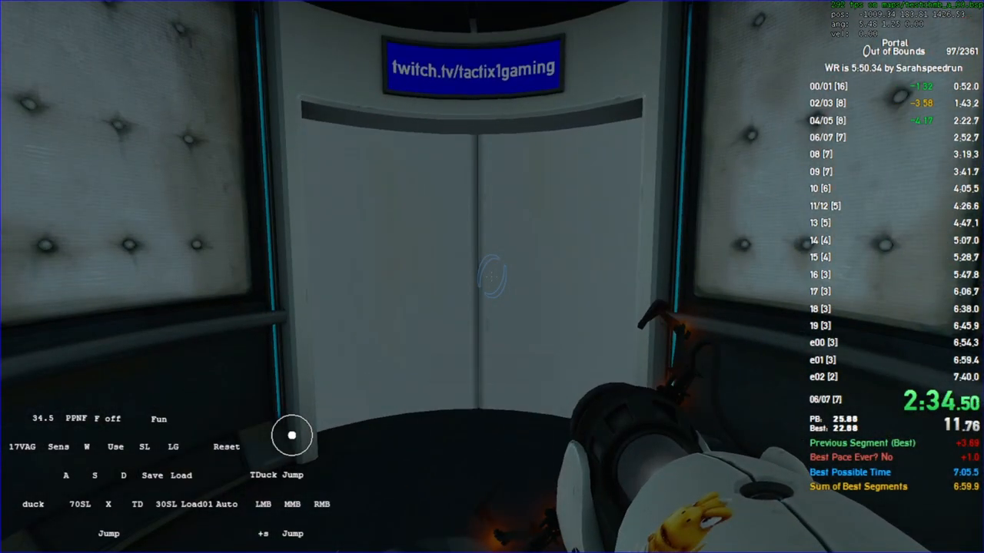
mouse_move(492, 276)
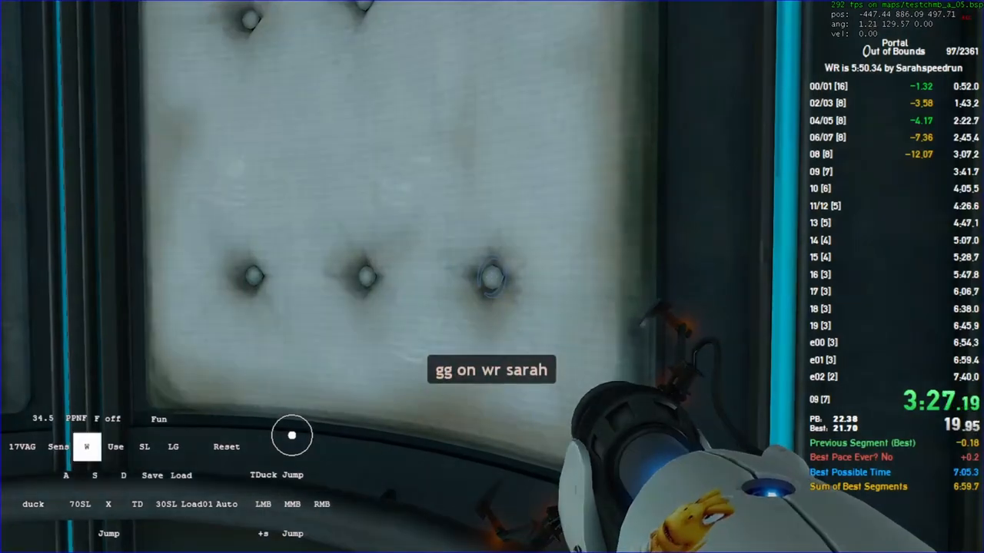
key(s)
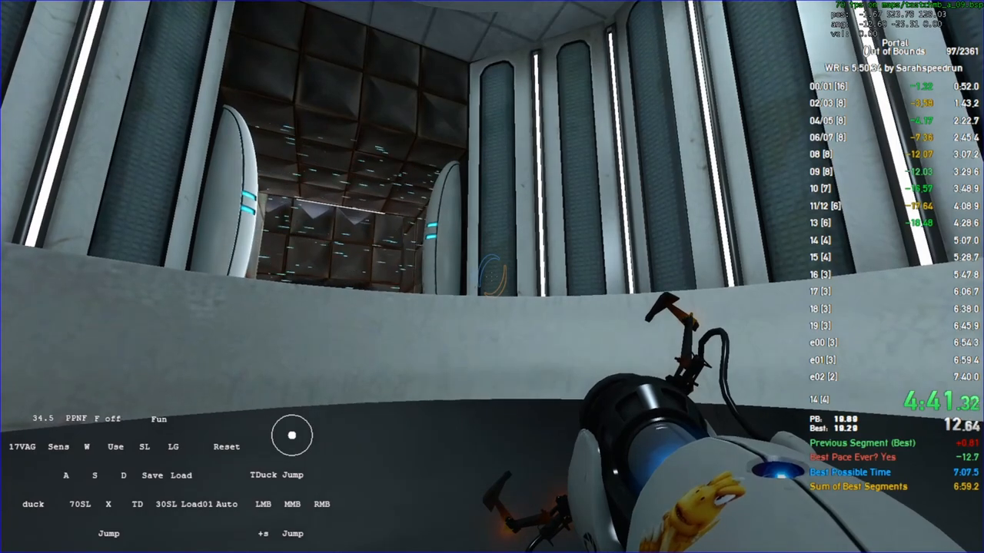
mouse_move(492, 277)
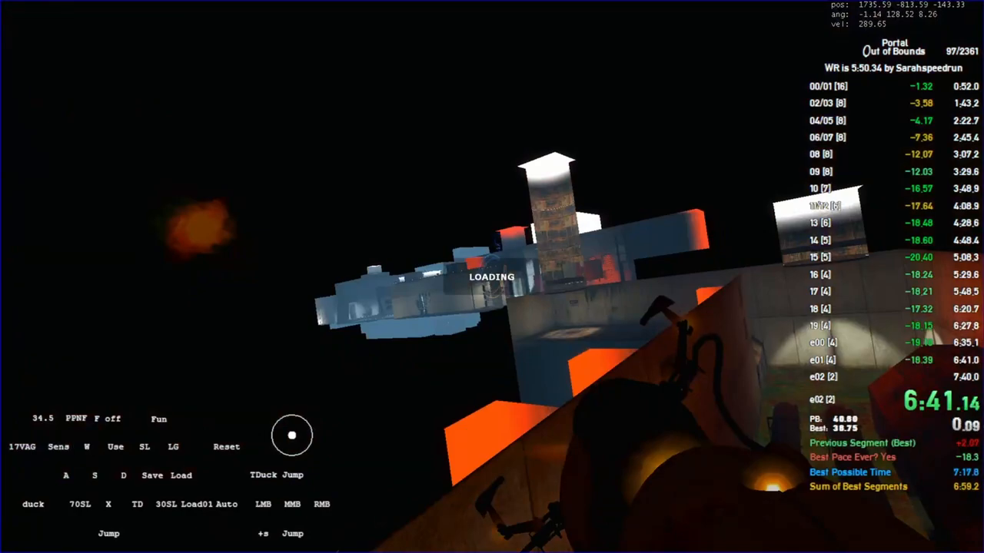
click(263, 504)
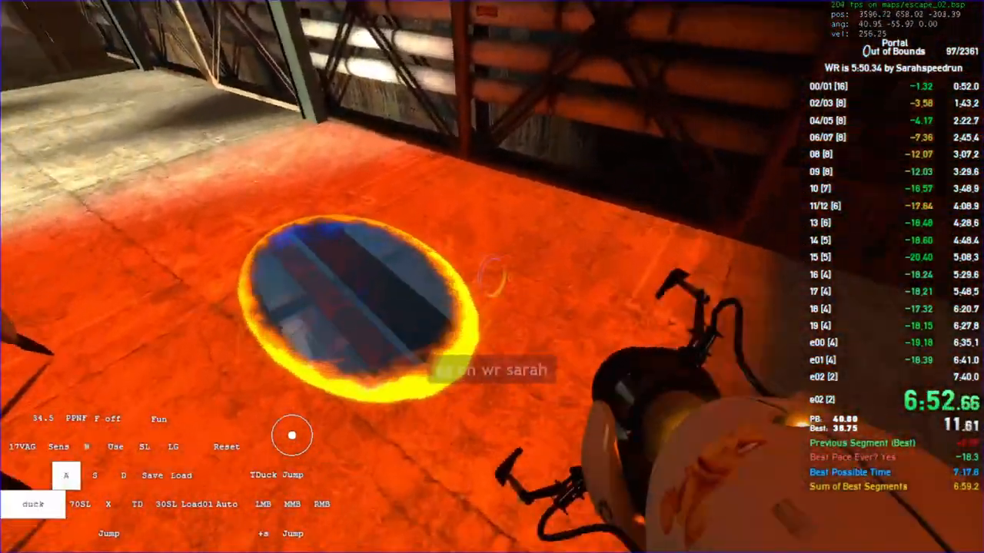
mouse_move(492, 276)
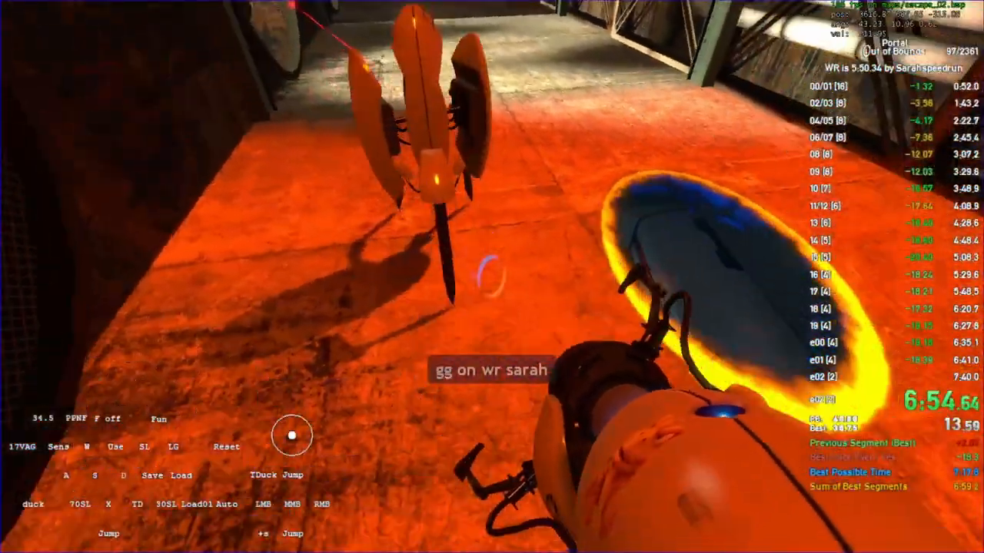